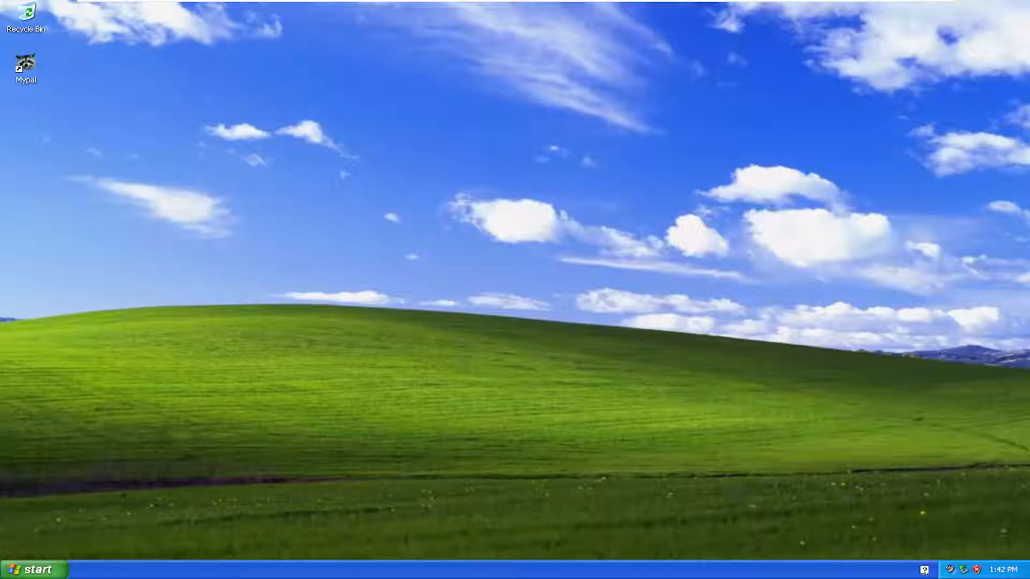
mouse_move(655, 377)
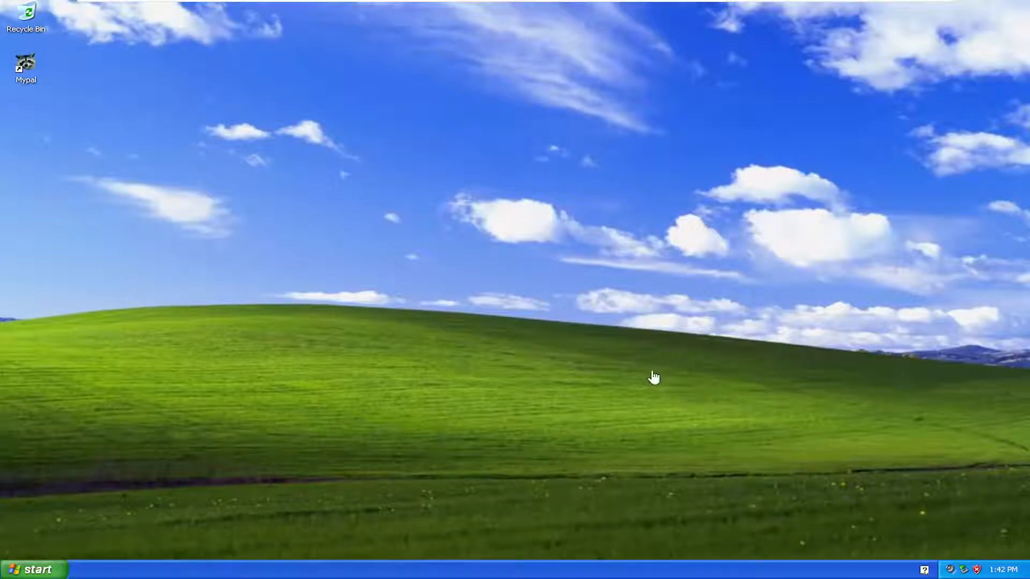
Open the Windows XP Start menu from the taskbar.
click(32, 569)
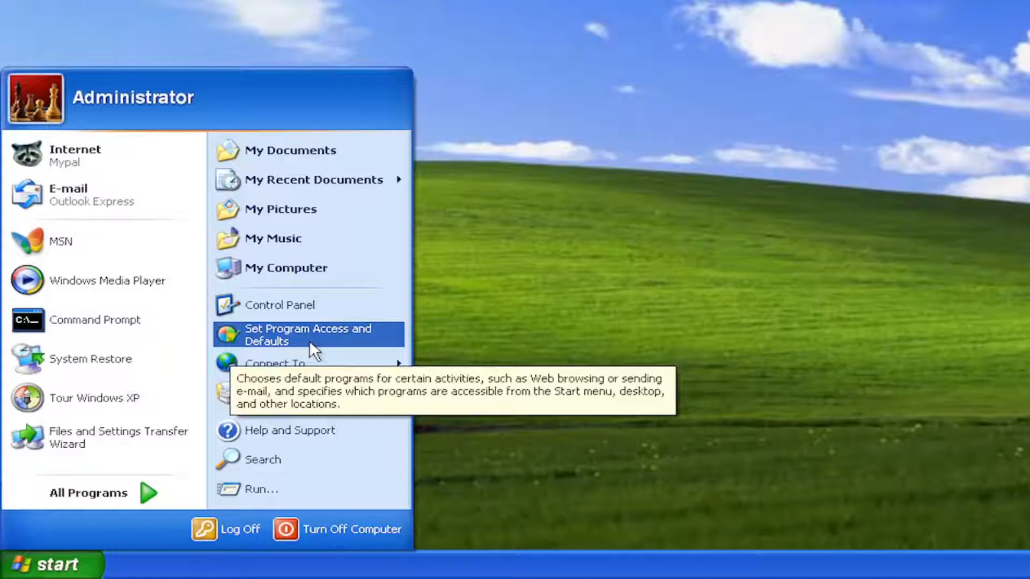
Open Set Program Access and Defaults from the Start menu.
click(308, 334)
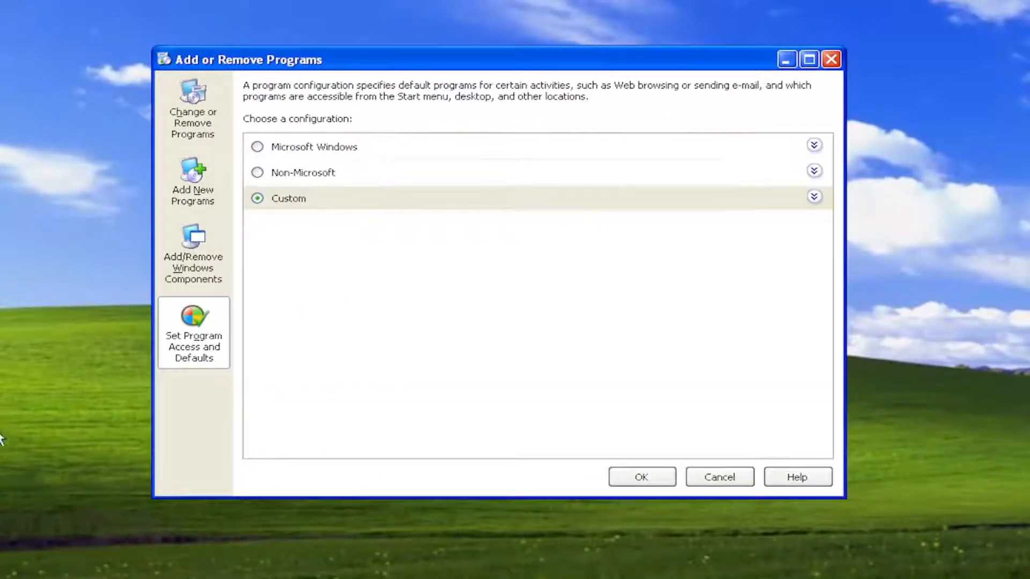
mouse_move(194, 182)
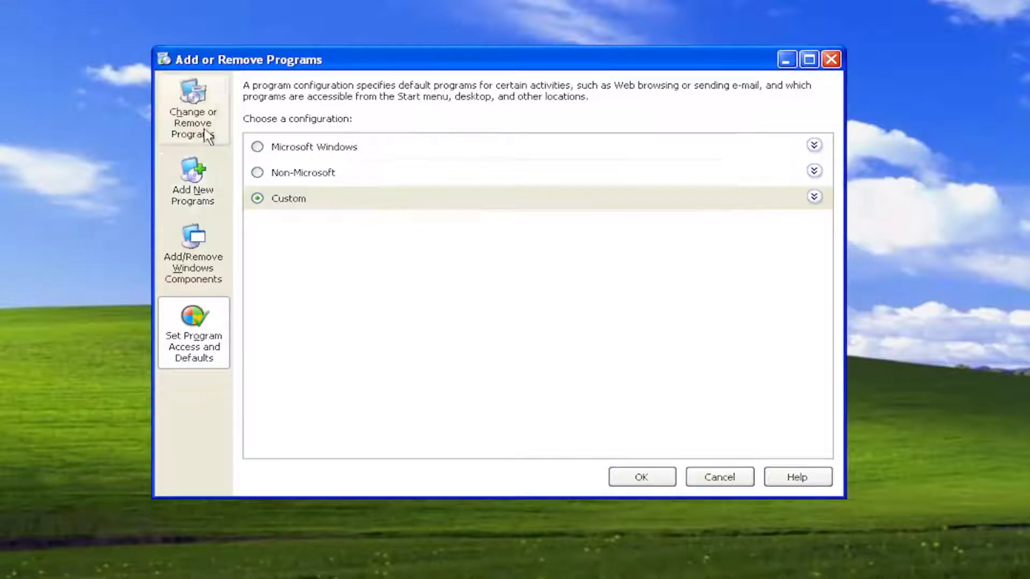
Select Microsoft Visual C++ 2010 x86 Redistributable in the installed programs list, then close the window.
click(192, 112)
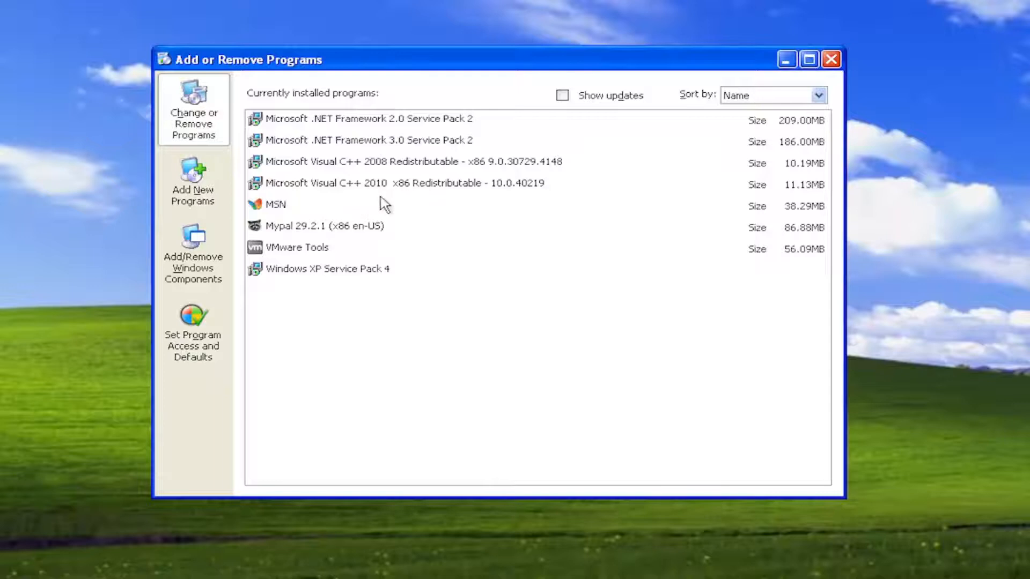
click(403, 183)
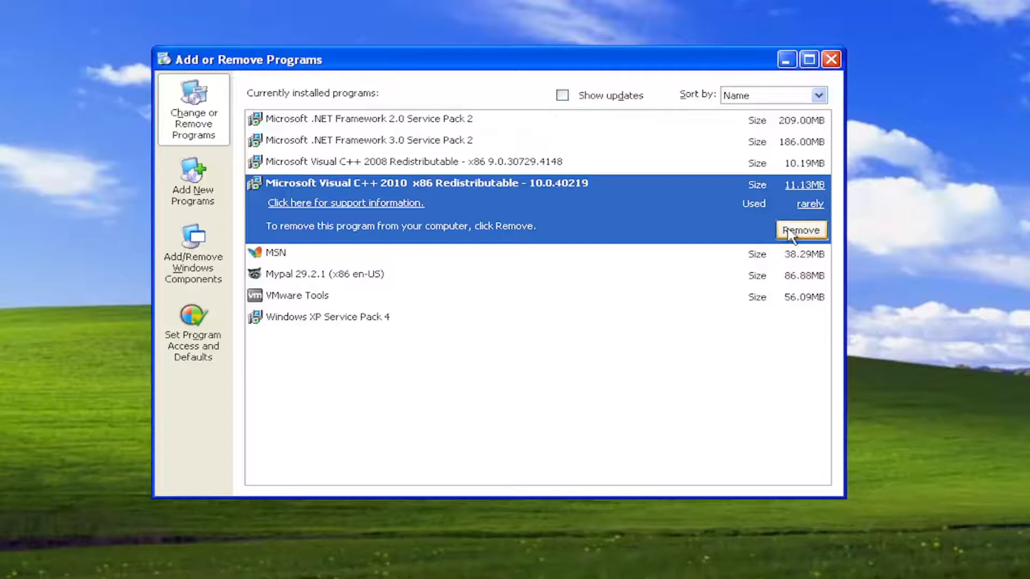
mouse_move(518, 146)
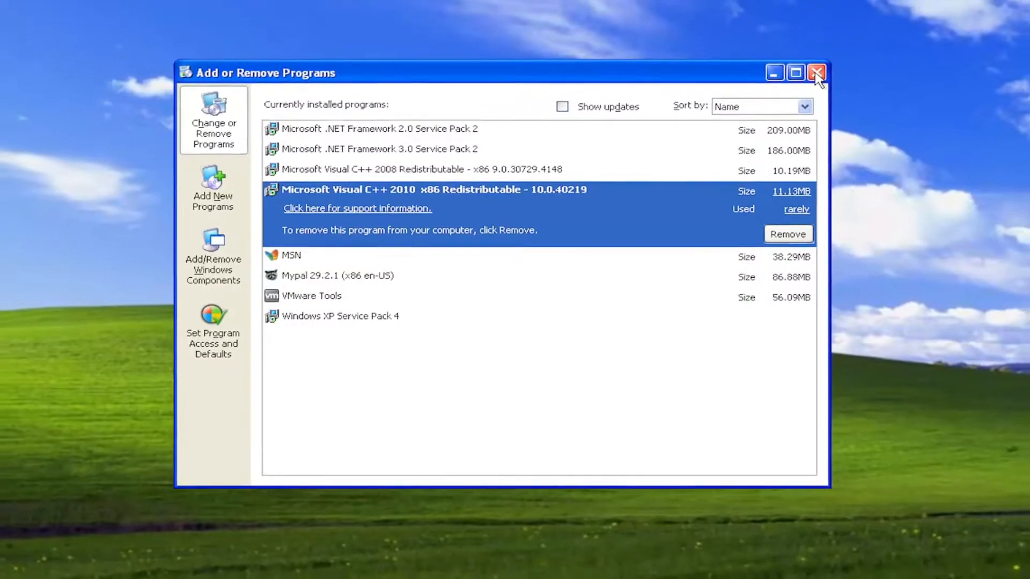
click(817, 72)
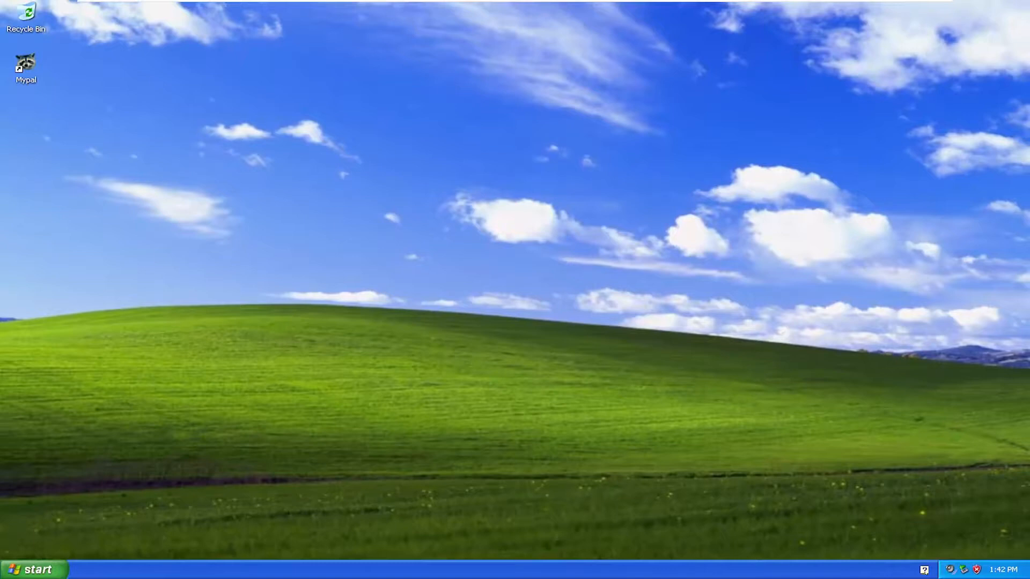